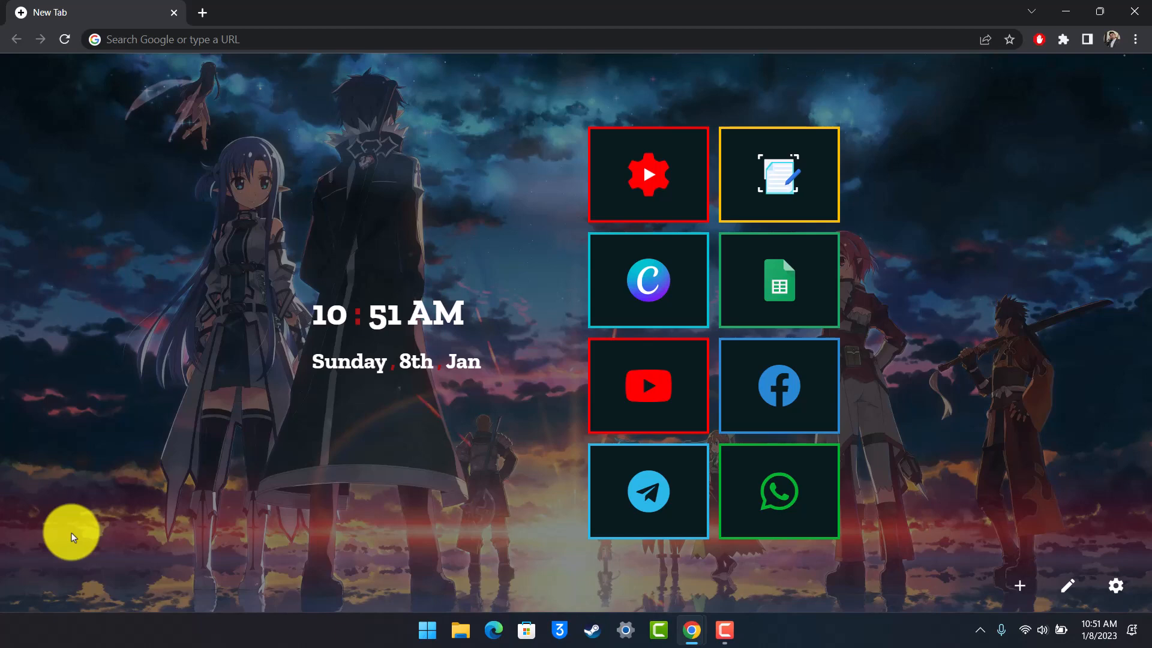
pyautogui.click(294, 40)
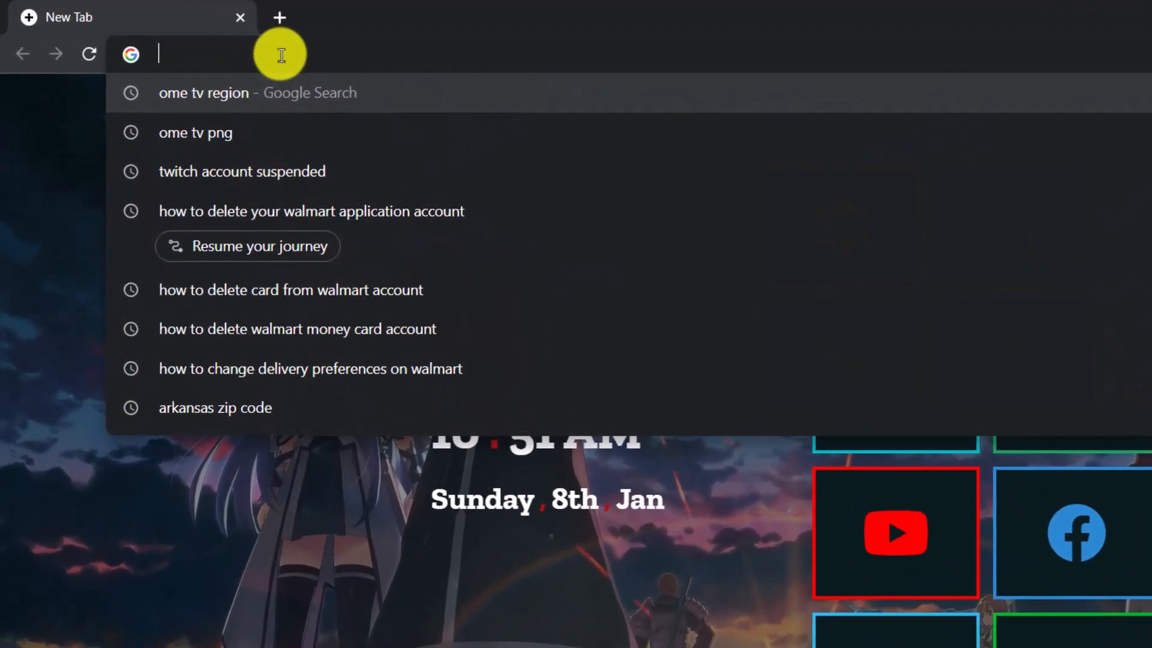
pyautogui.write('https://www.citrix.com/welcome/create-account/')
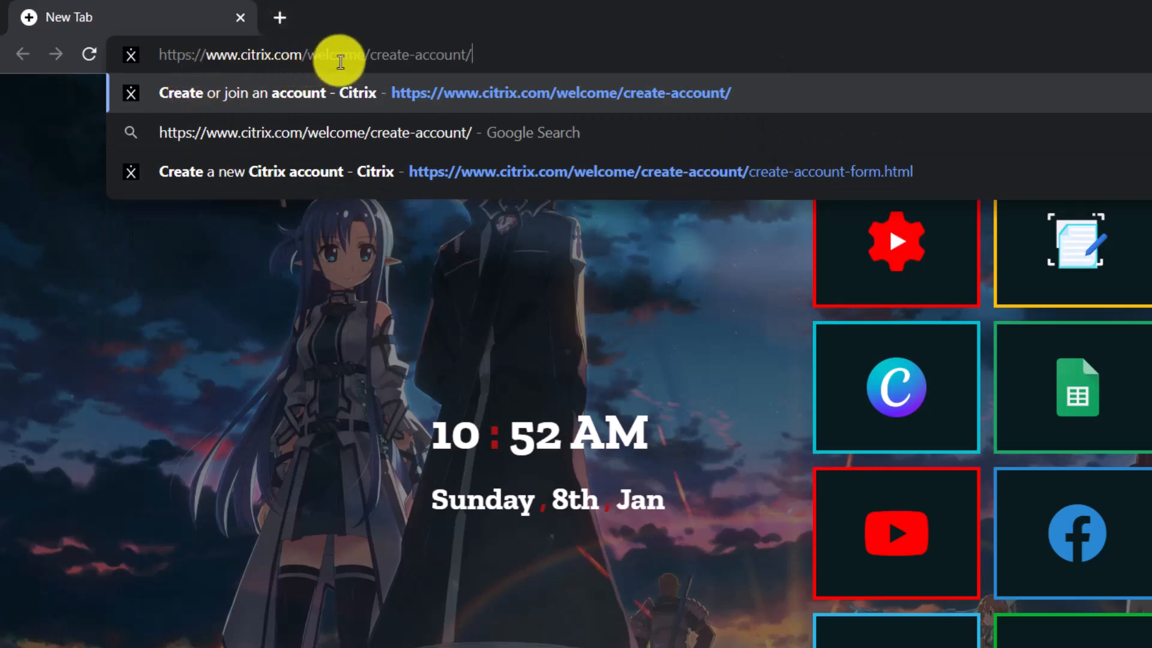
pyautogui.moveTo(453, 60)
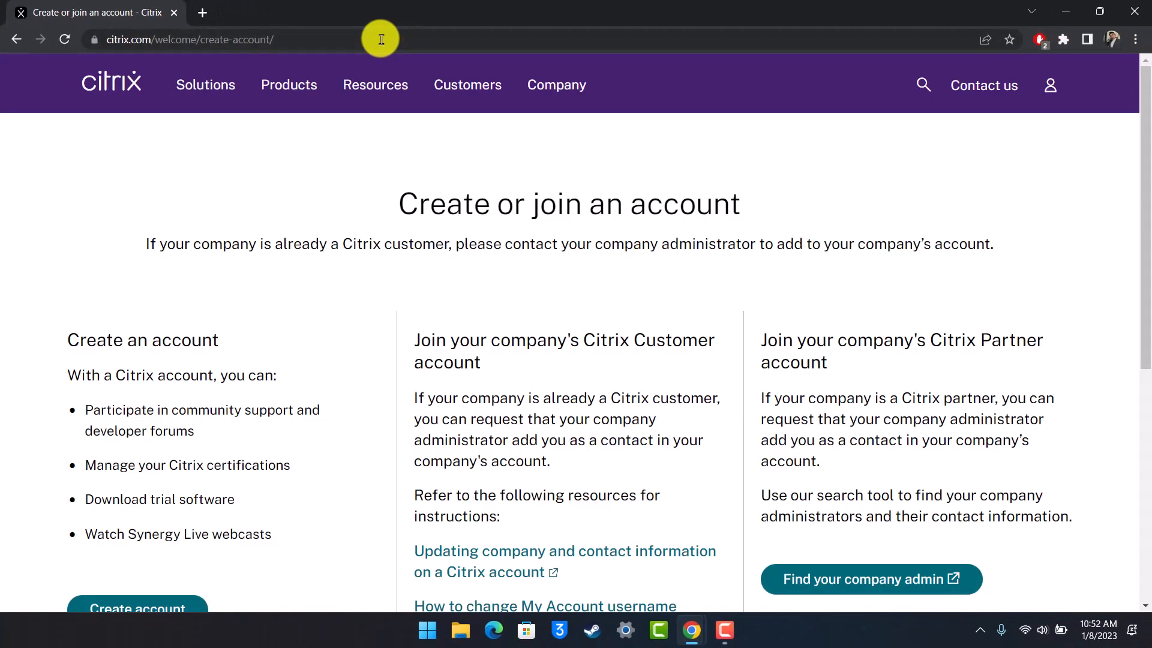
pyautogui.moveTo(559, 238)
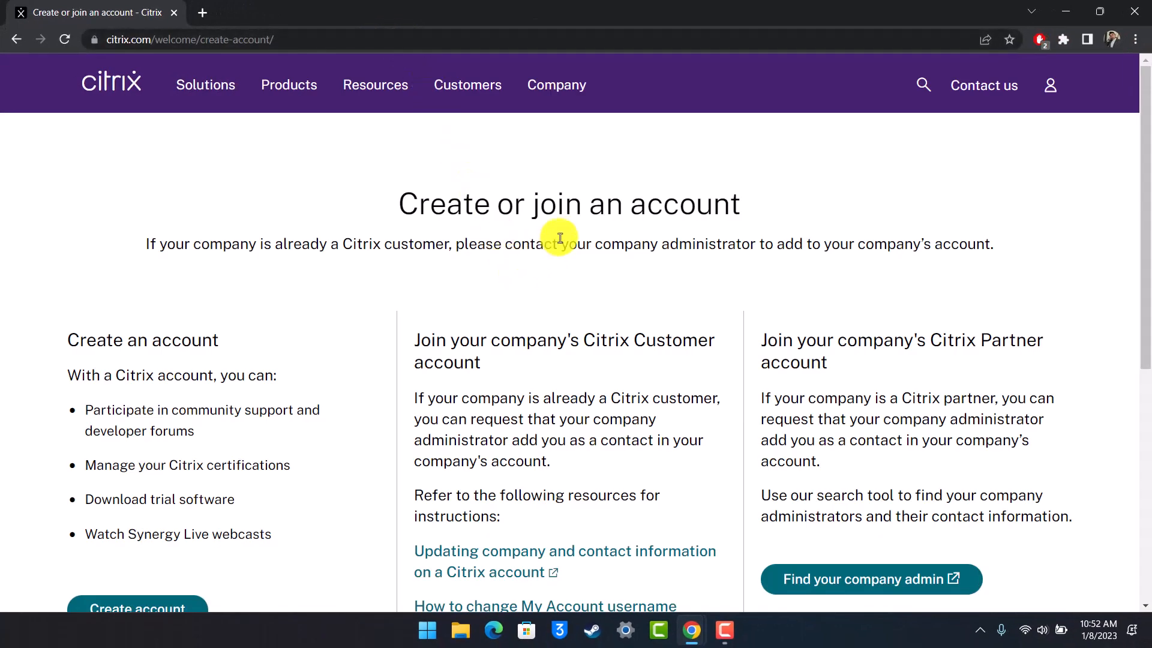
pyautogui.moveTo(588, 272)
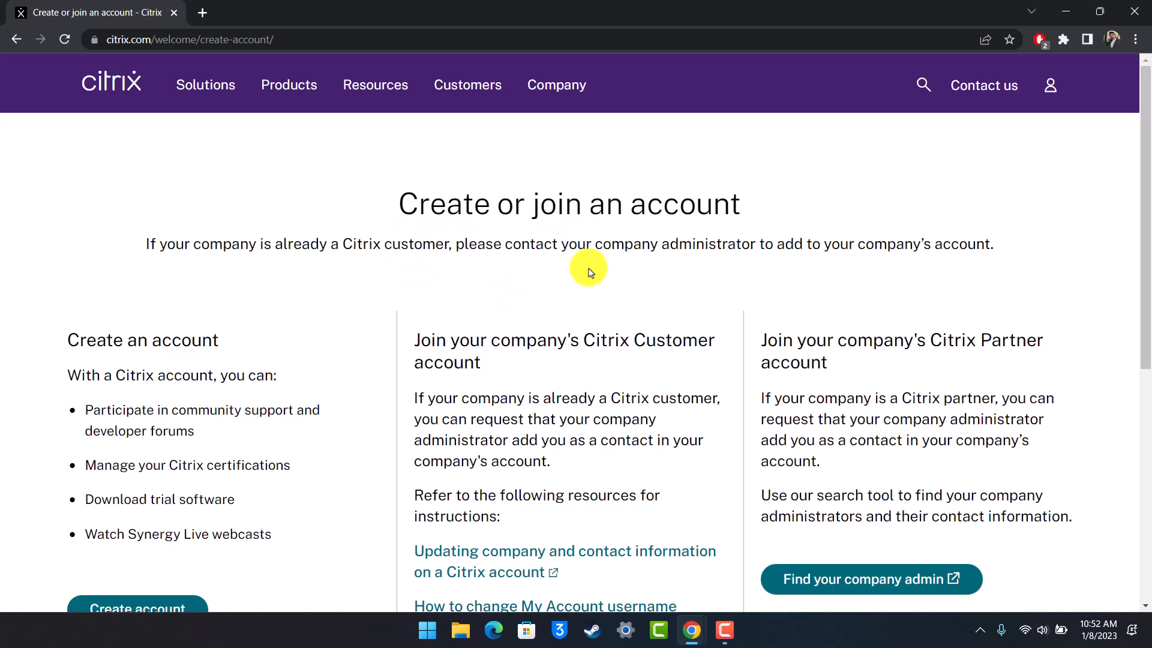
pyautogui.scroll(-3)
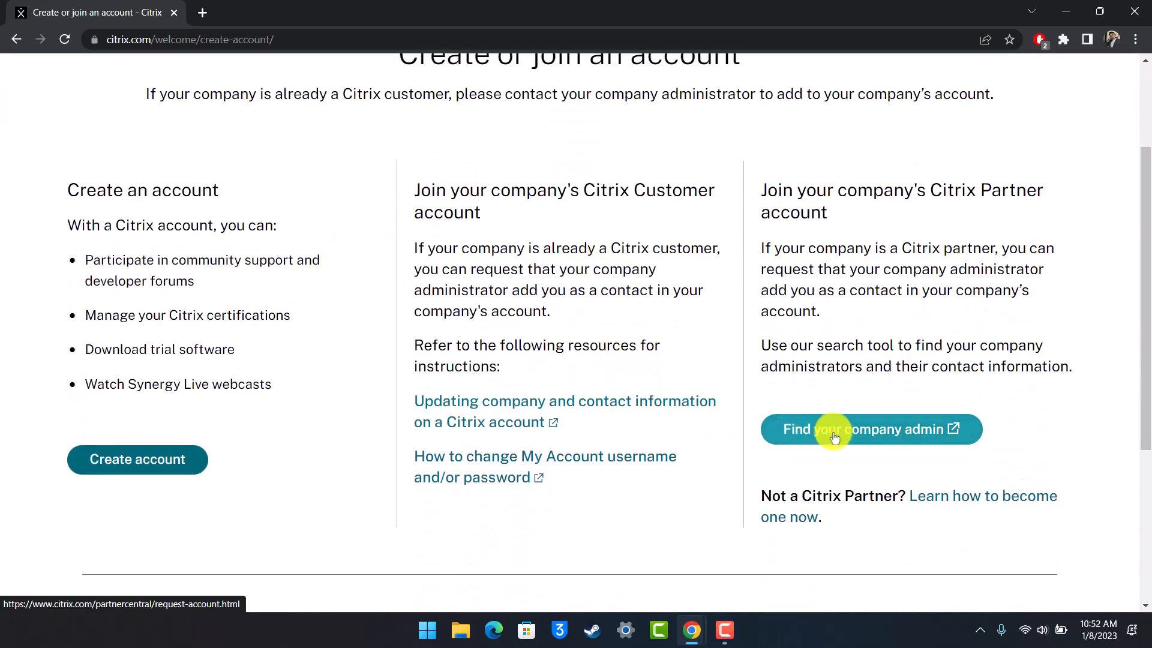
pyautogui.moveTo(916, 447)
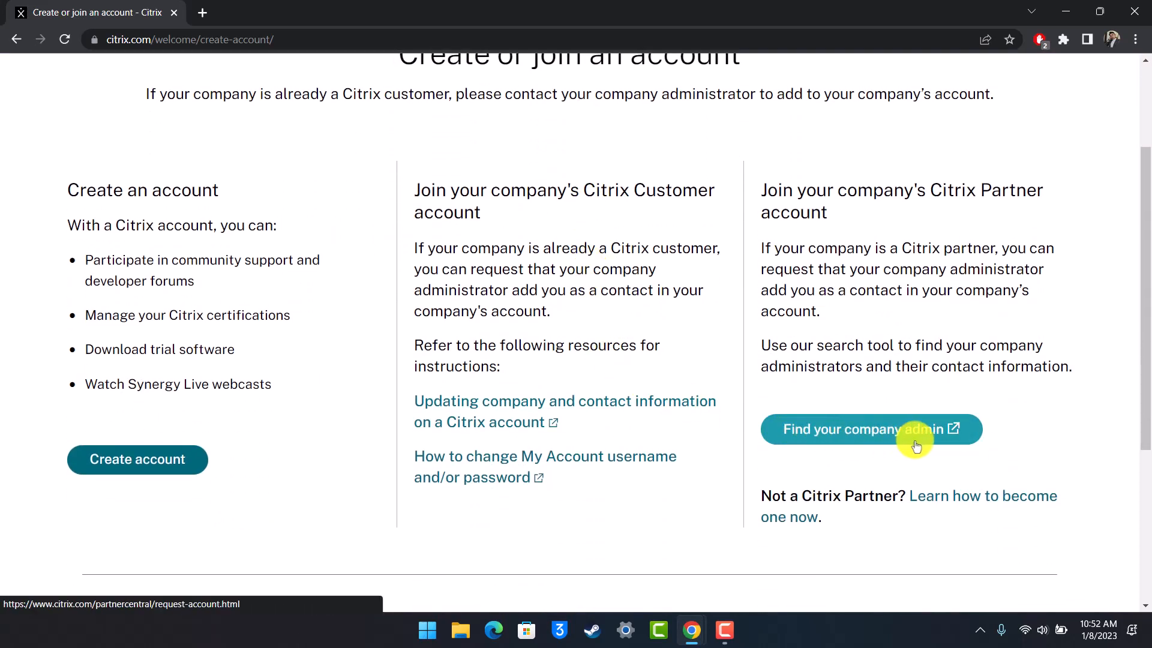
pyautogui.moveTo(786, 439)
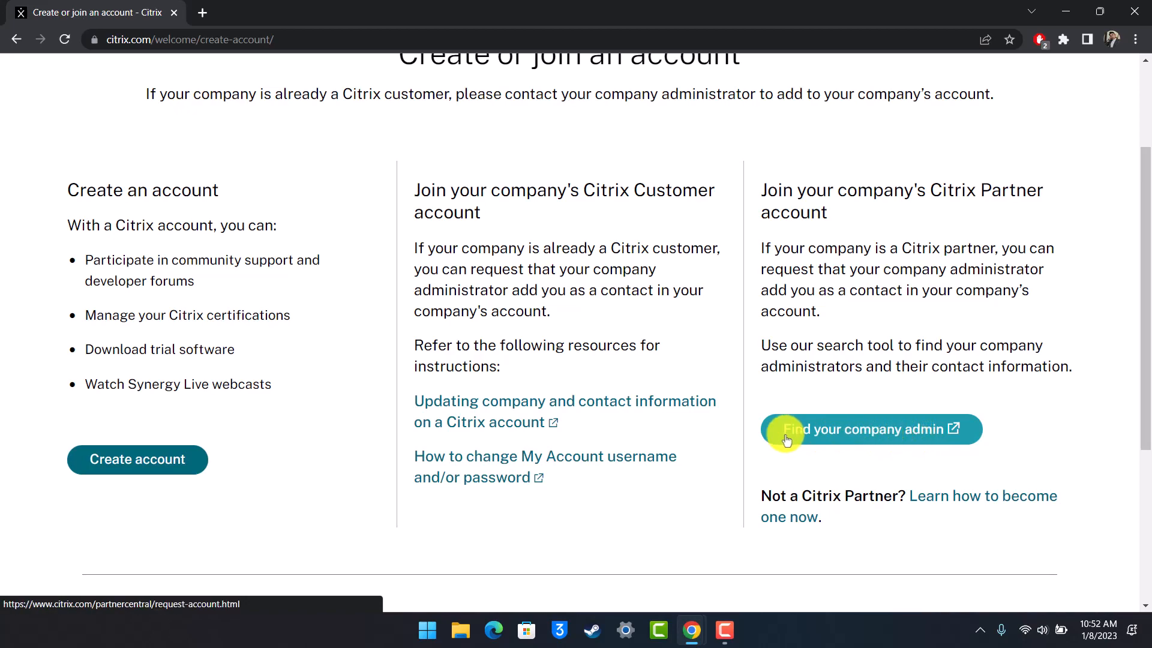
pyautogui.moveTo(399, 360)
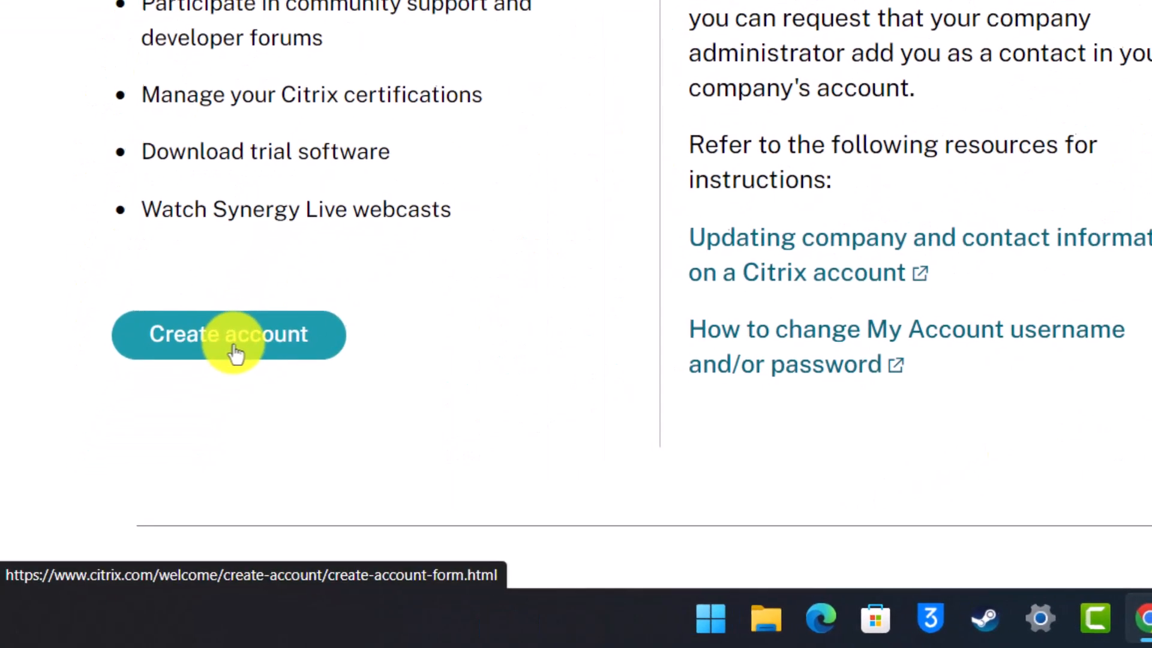
# Start account creation and fill personal details, Kathmandu Nepal address, +977 phone code and USD currency
pyautogui.click(228, 334)
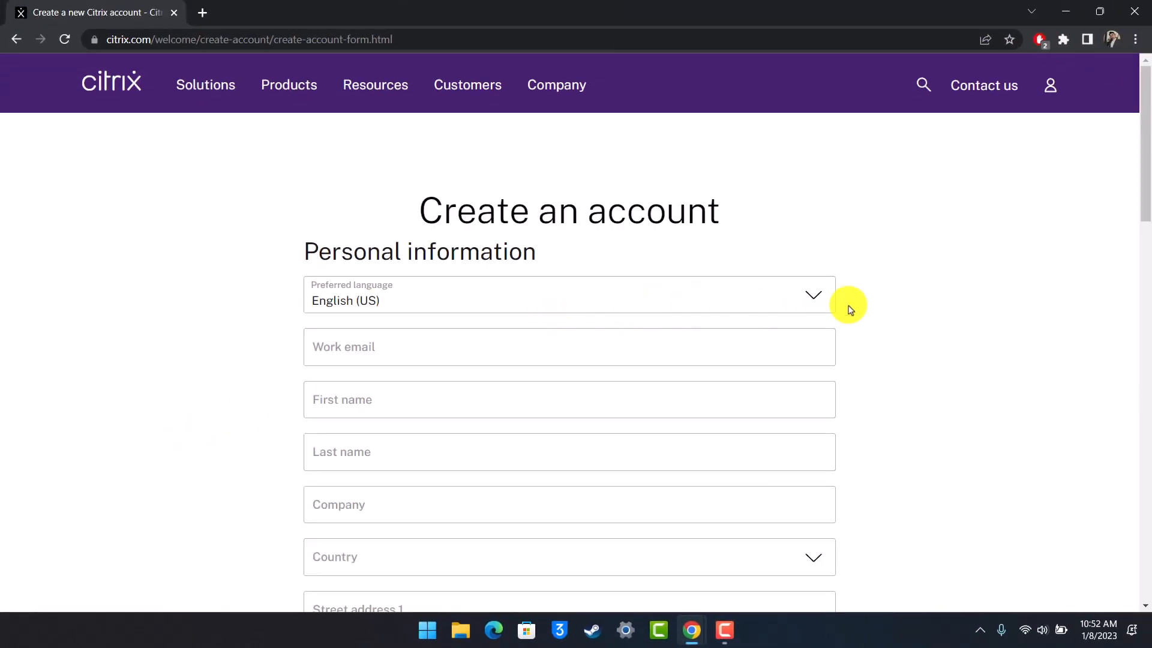
pyautogui.scroll(-3)
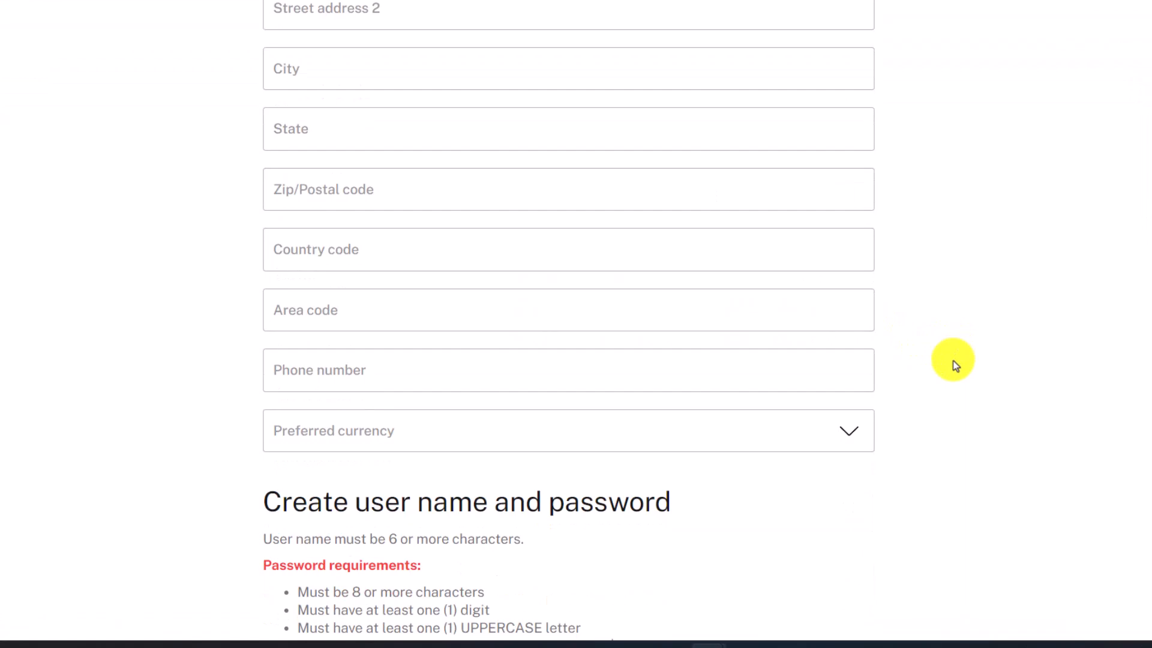
pyautogui.scroll(3)
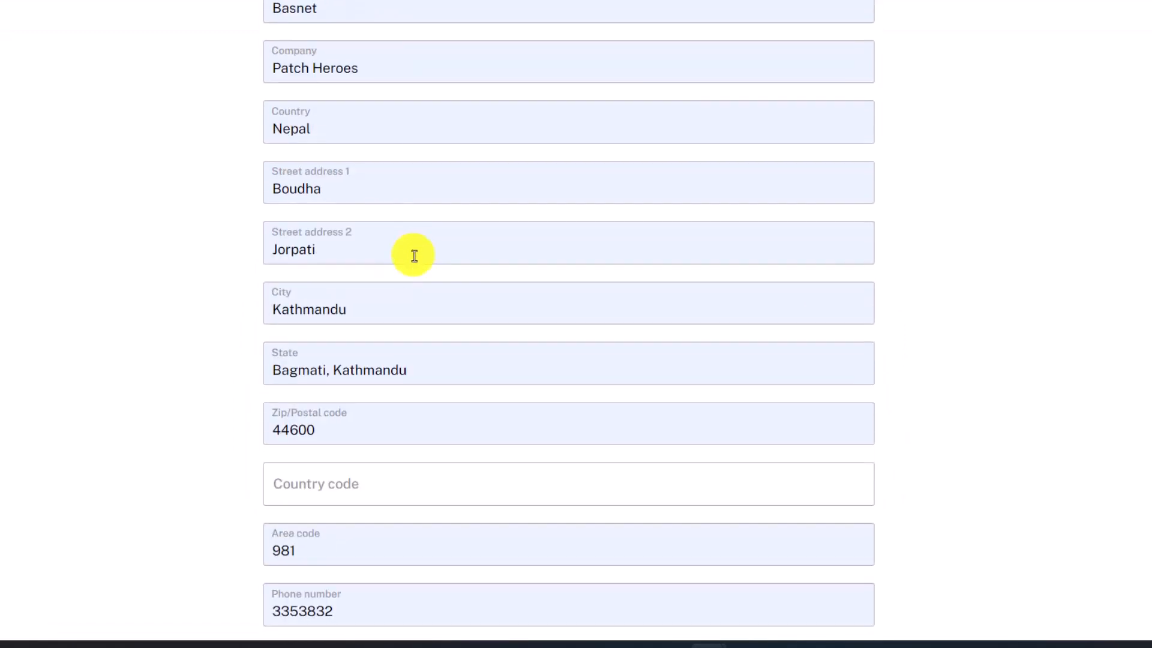
pyautogui.scroll(3)
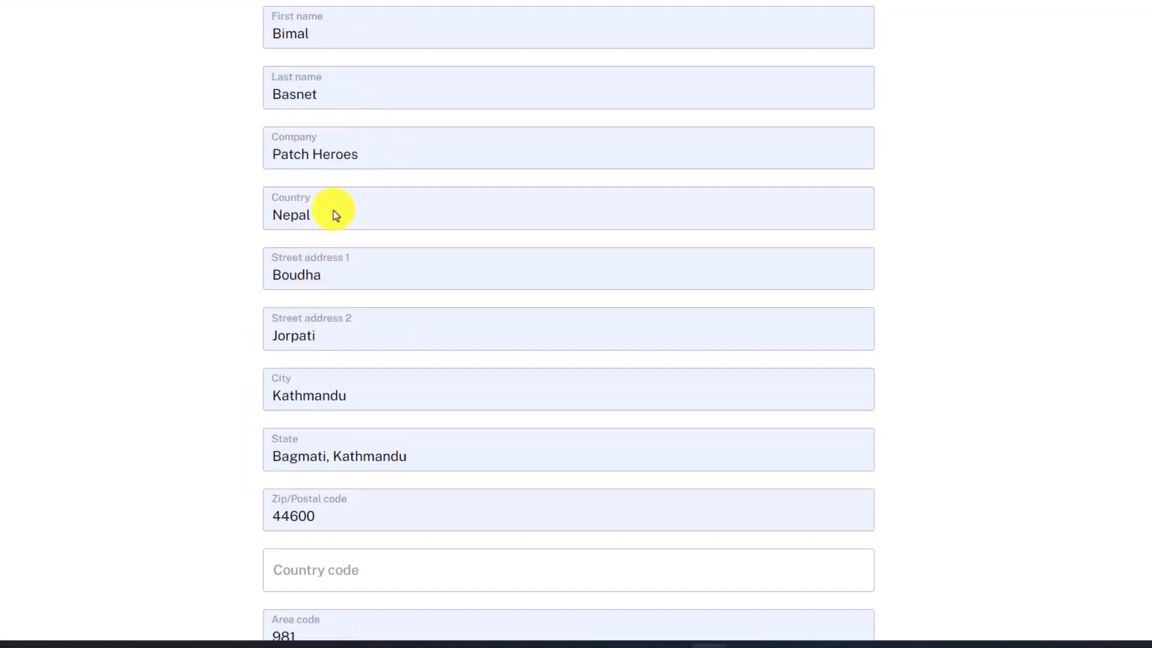
pyautogui.moveTo(341, 335)
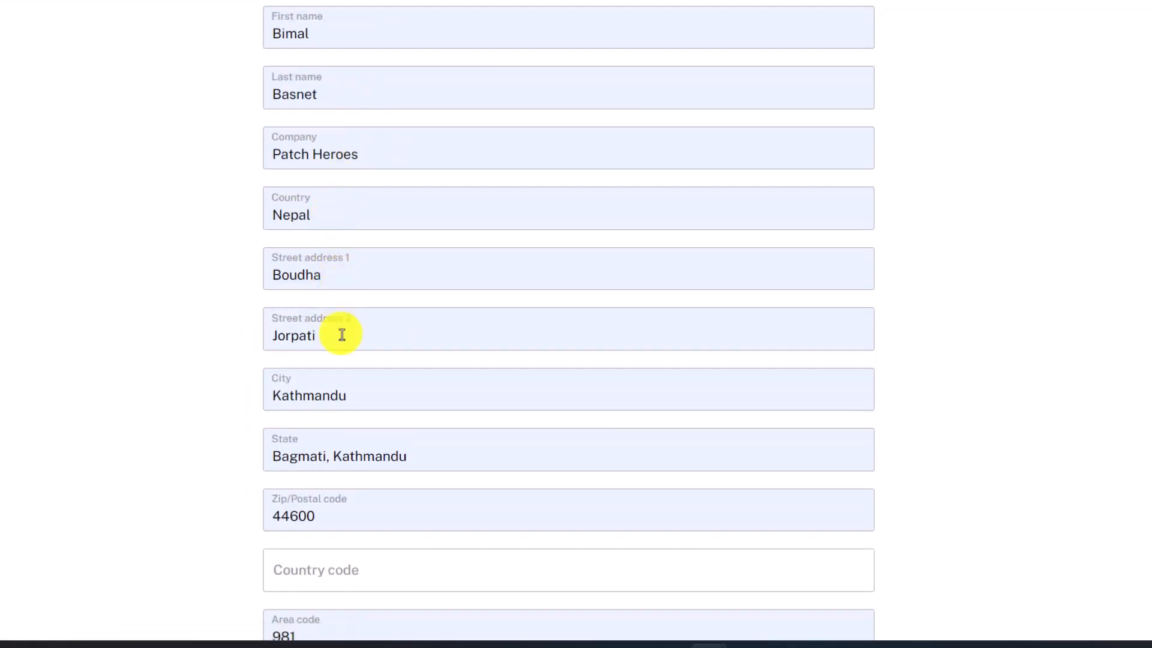
pyautogui.scroll(-3)
pyautogui.write('+977')
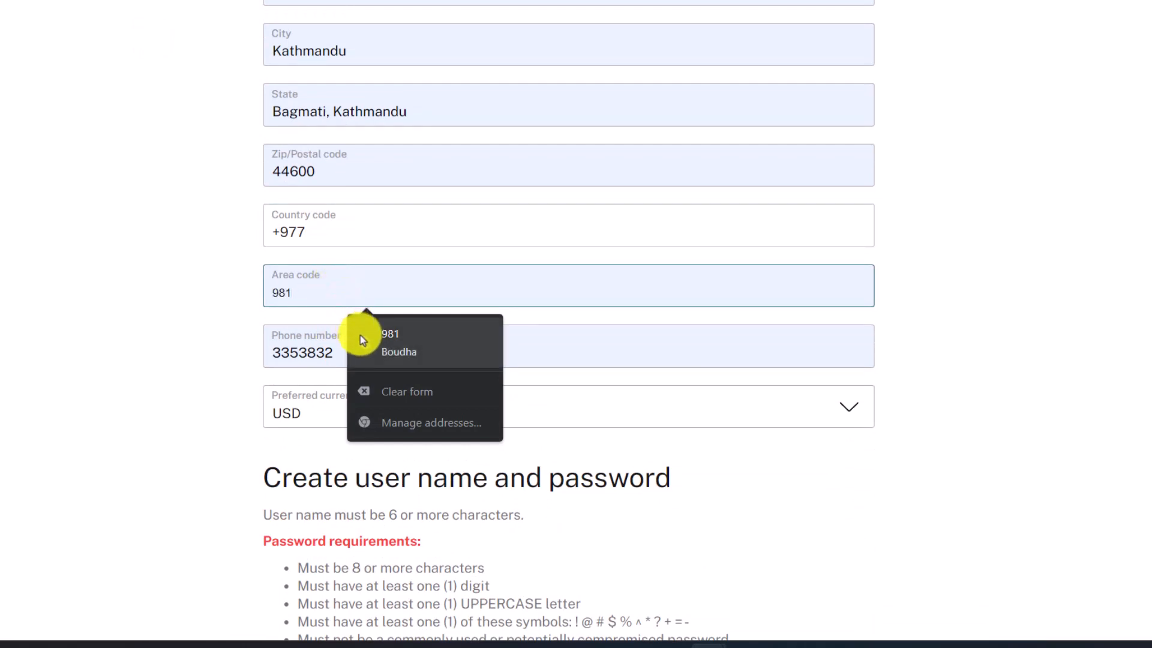
pyautogui.click(301, 351)
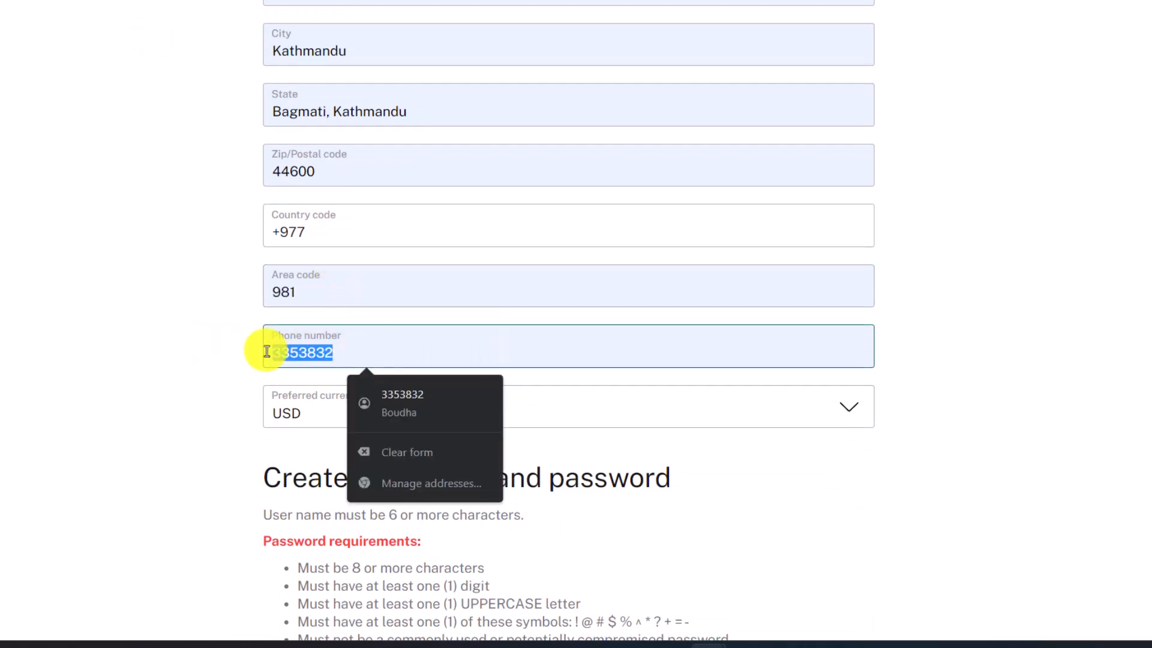
pyautogui.write('9')
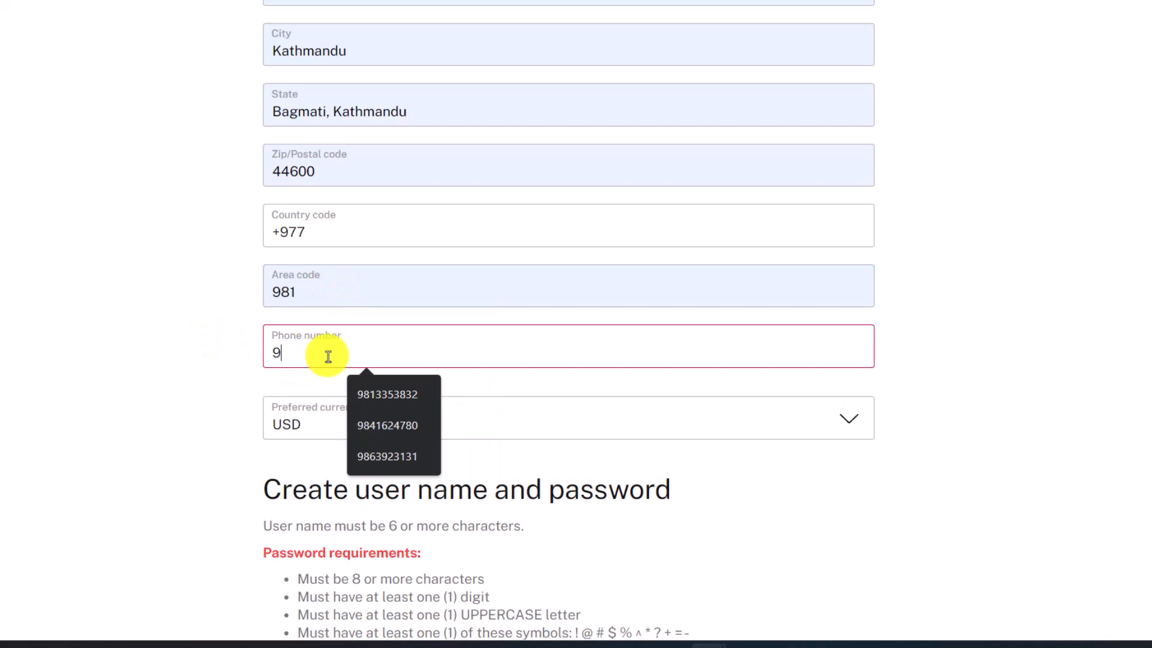
pyautogui.click(388, 394)
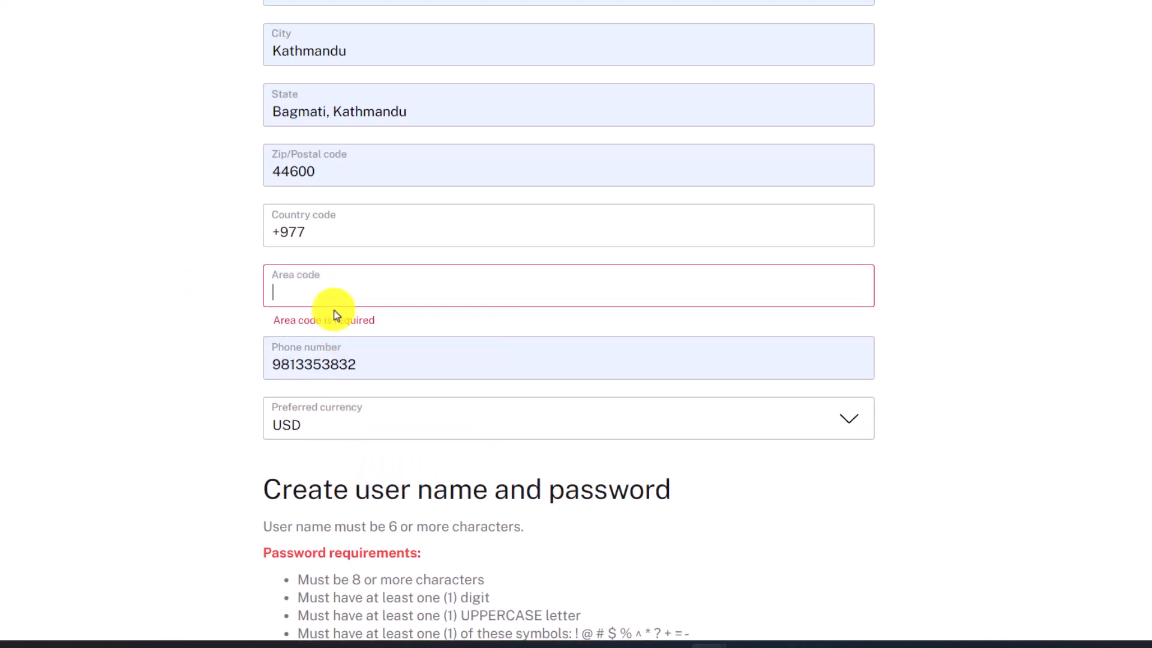
pyautogui.write('01')
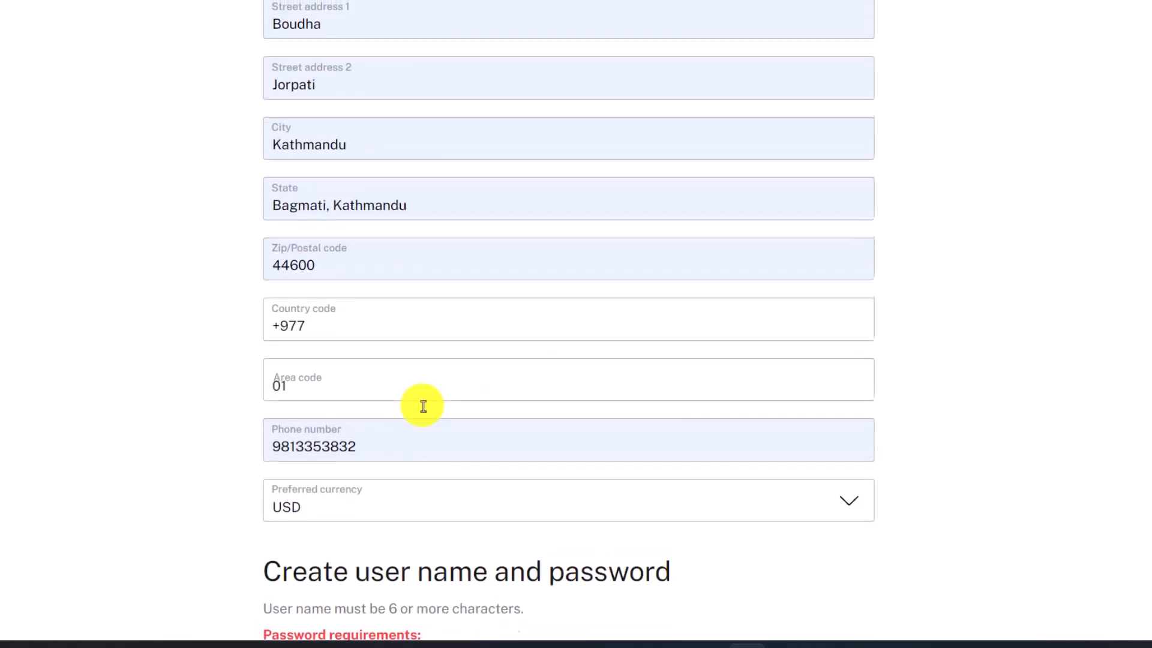
pyautogui.scroll(-3)
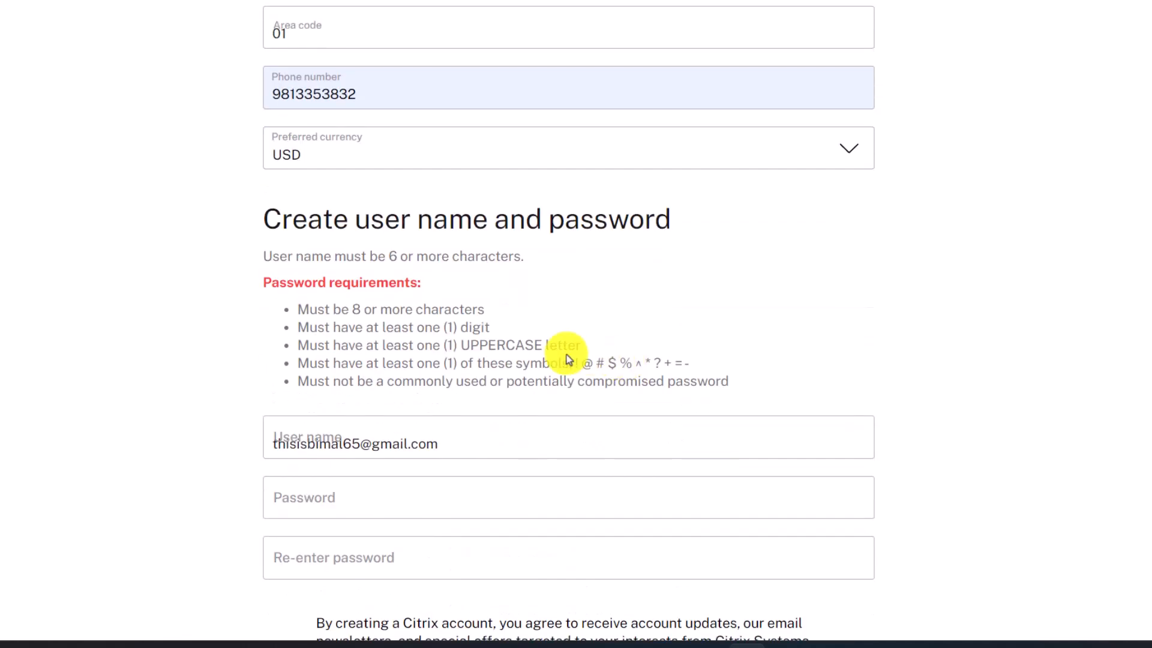
pyautogui.scroll(-3)
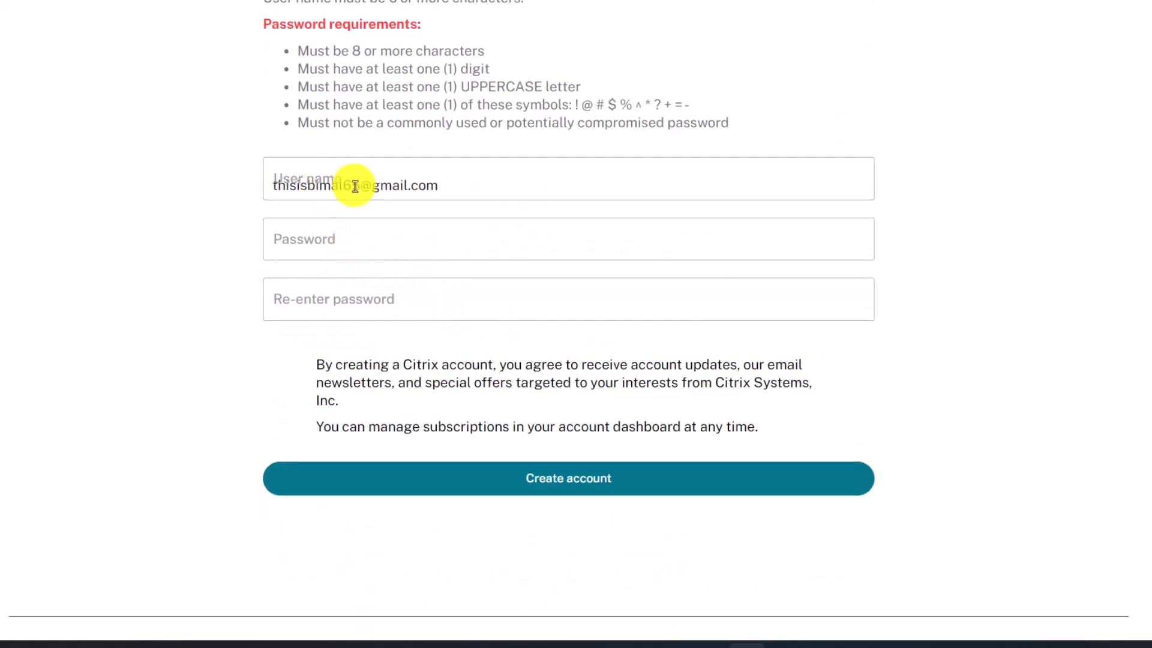
pyautogui.doubleClick(397, 185)
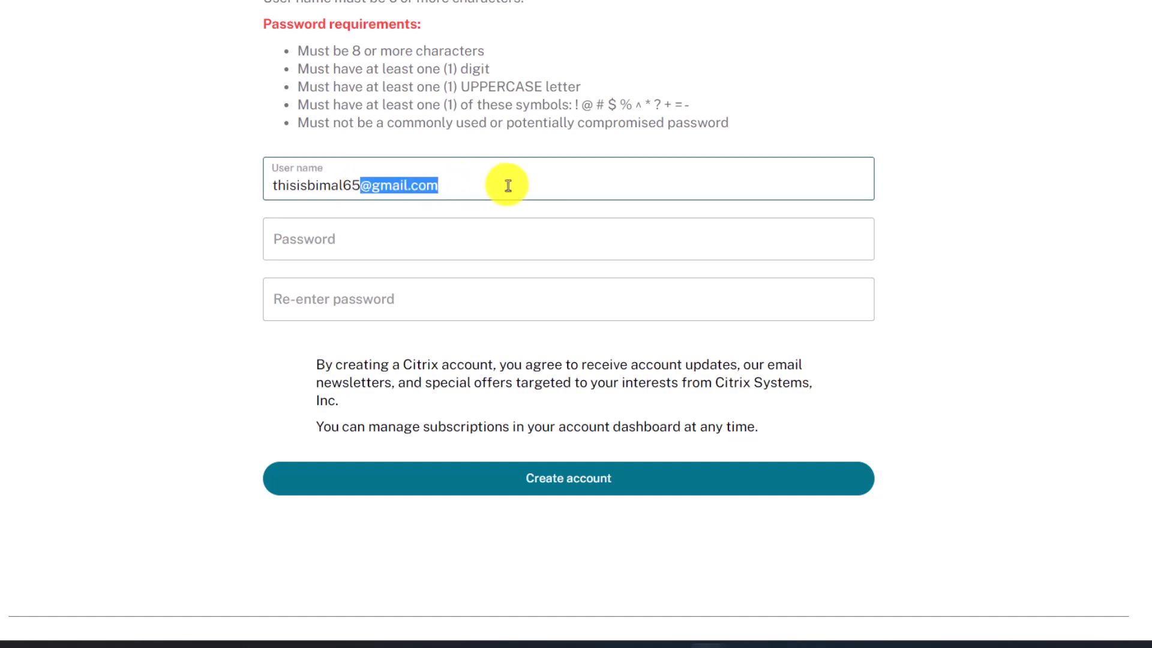
pyautogui.press('Backspace')
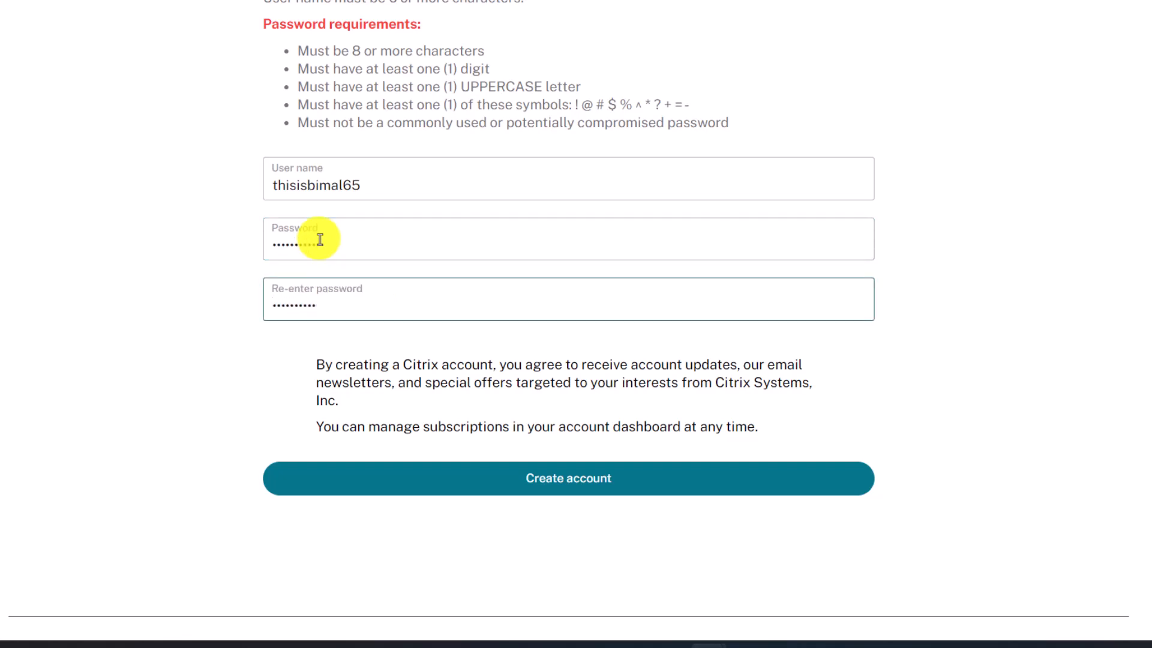
pyautogui.moveTo(320, 428)
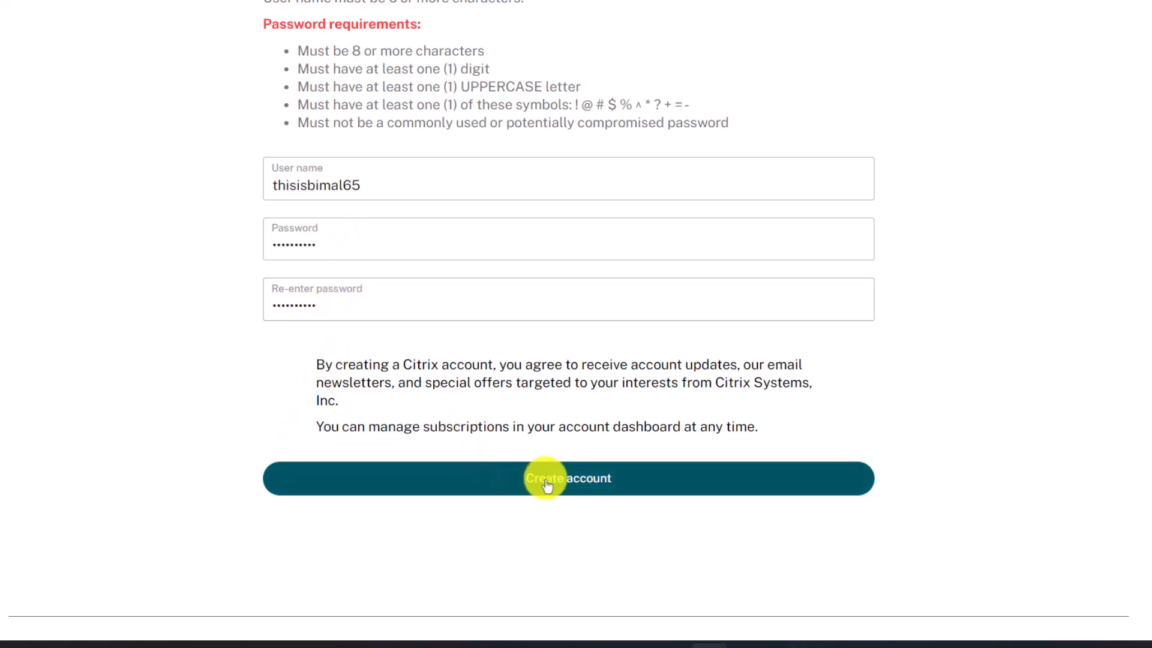
# Submit the registration and accept the recommended standard address
pyautogui.click(567, 479)
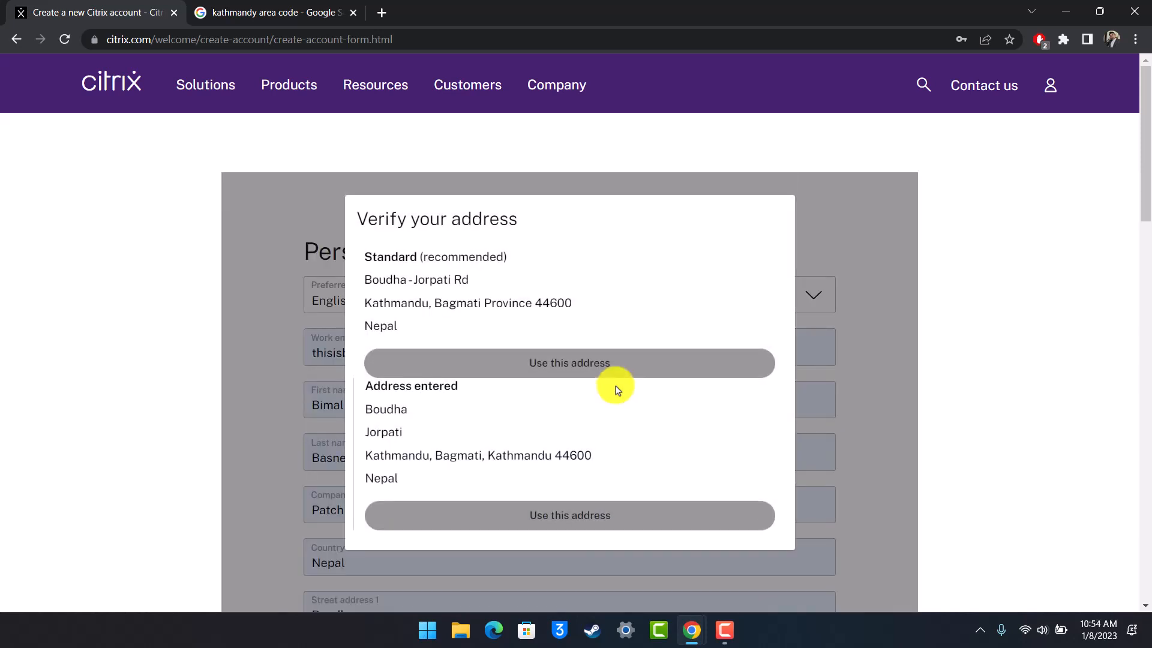
pyautogui.click(569, 363)
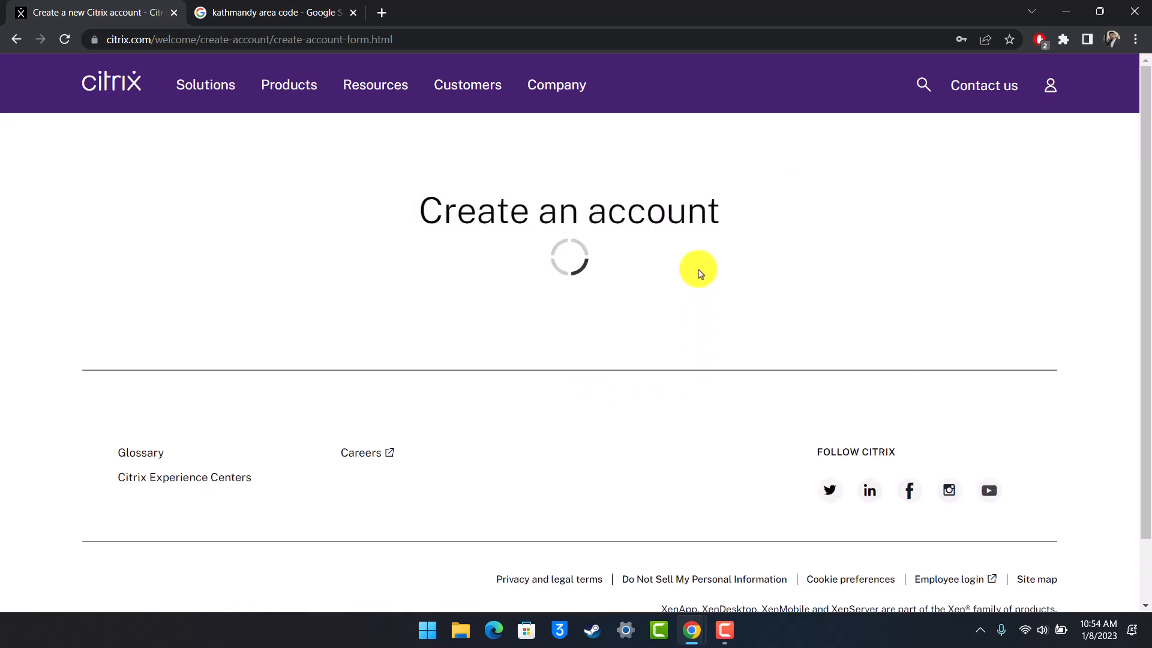
pyautogui.moveTo(715, 266)
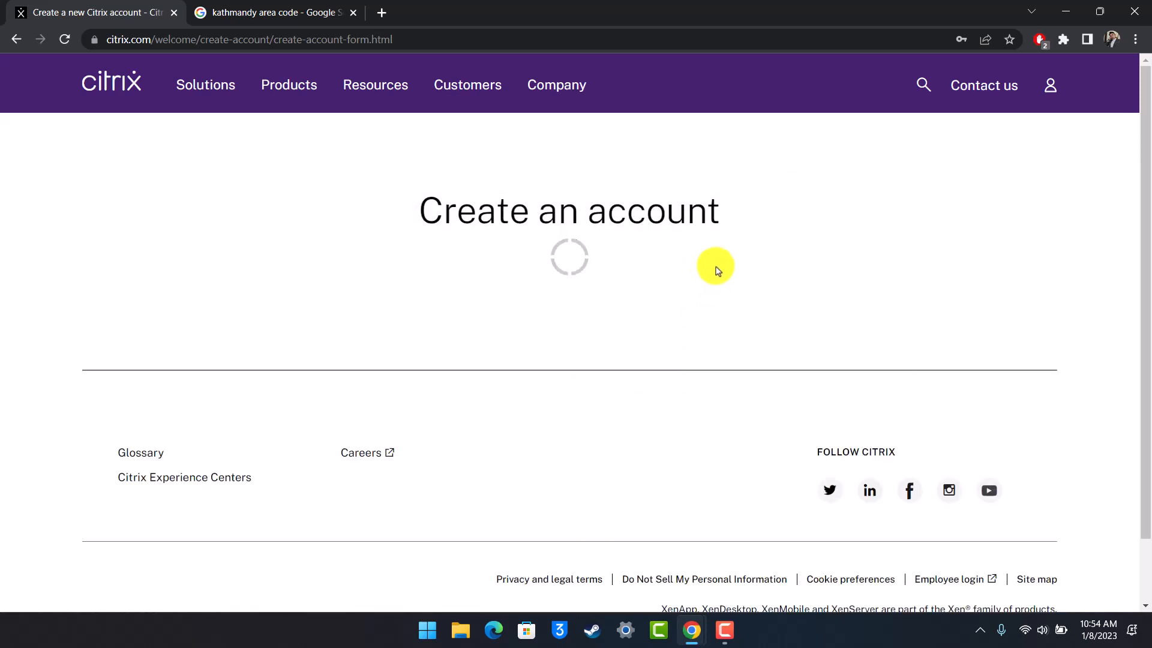